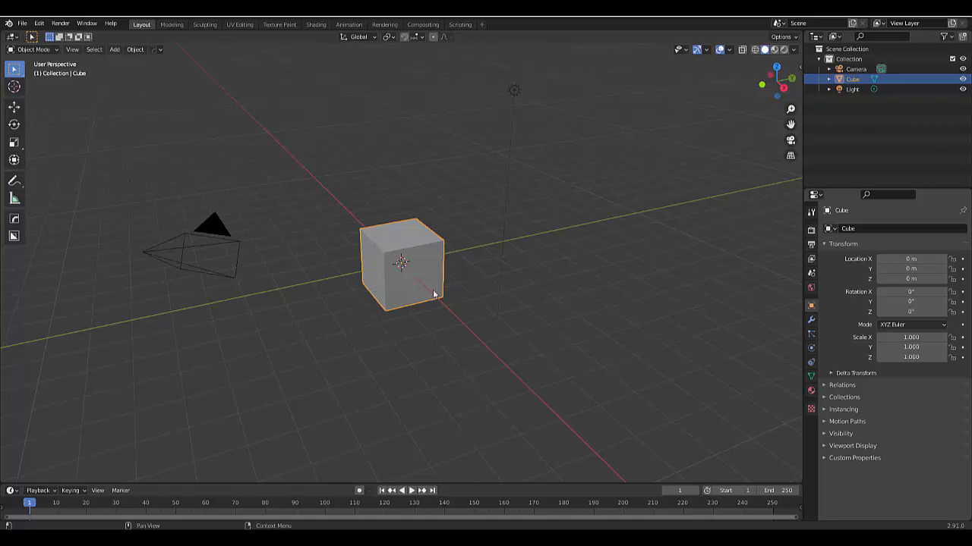
mouse_move(329, 387)
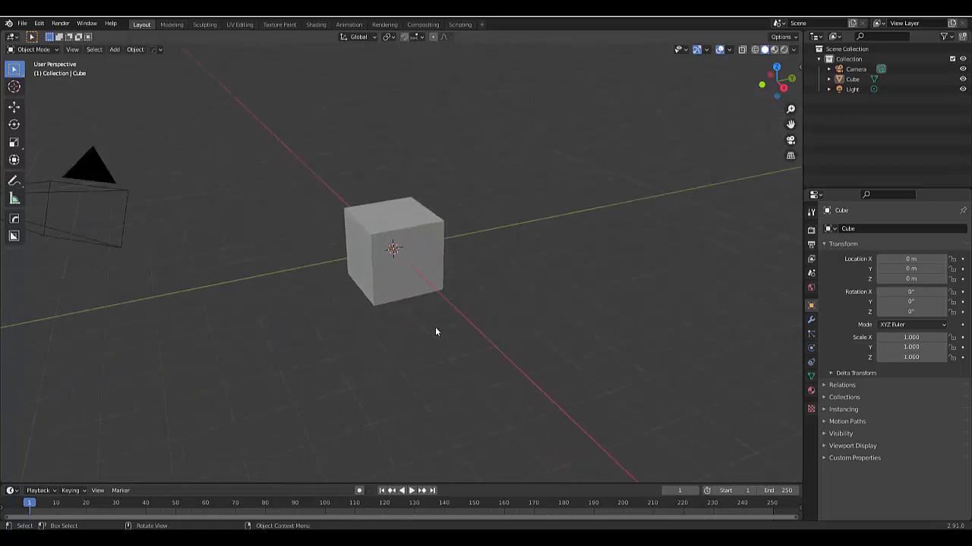
Step: Orbit the view, then delete the default cube so only the camera and light remain
drag(438, 331, 362, 235)
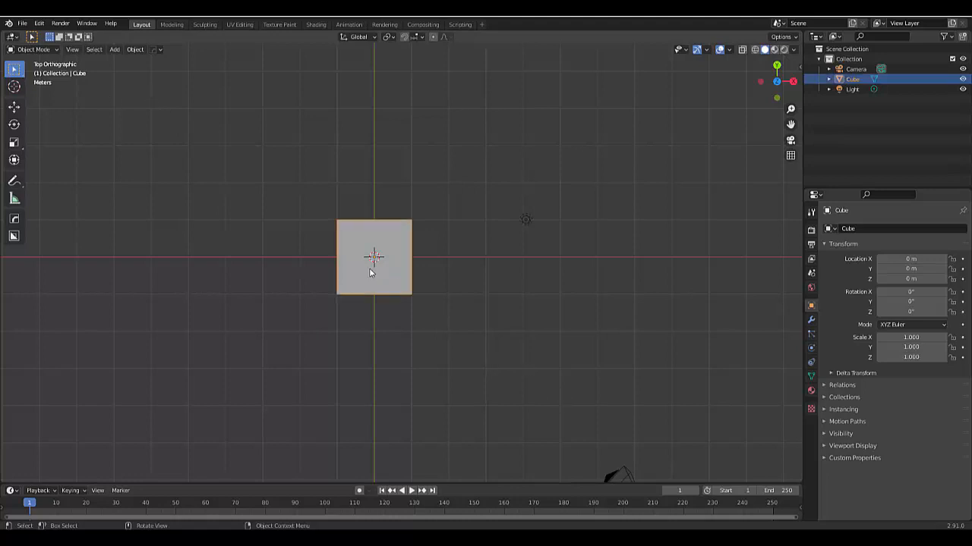
key(x)
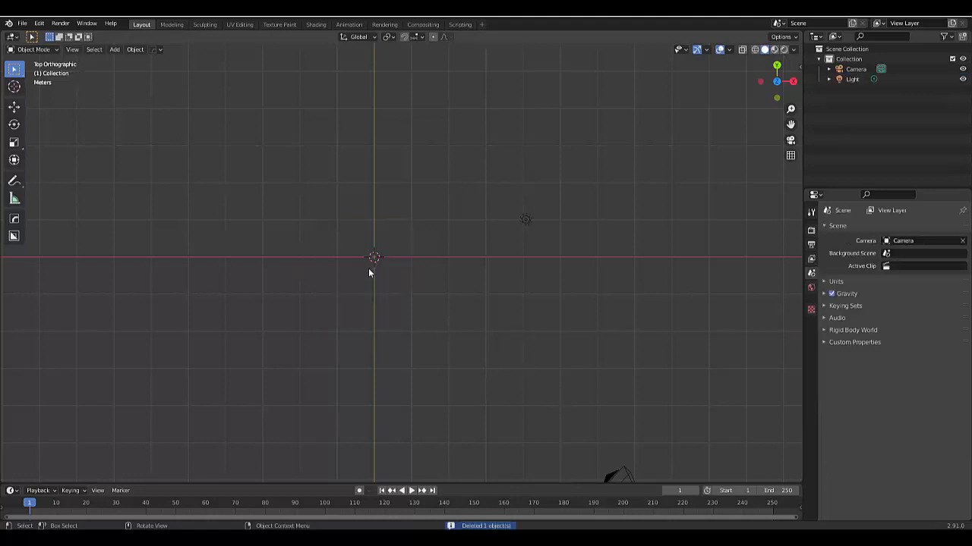
Step: Add a text object at the origin and edit its text to read 'Message'
click(114, 48)
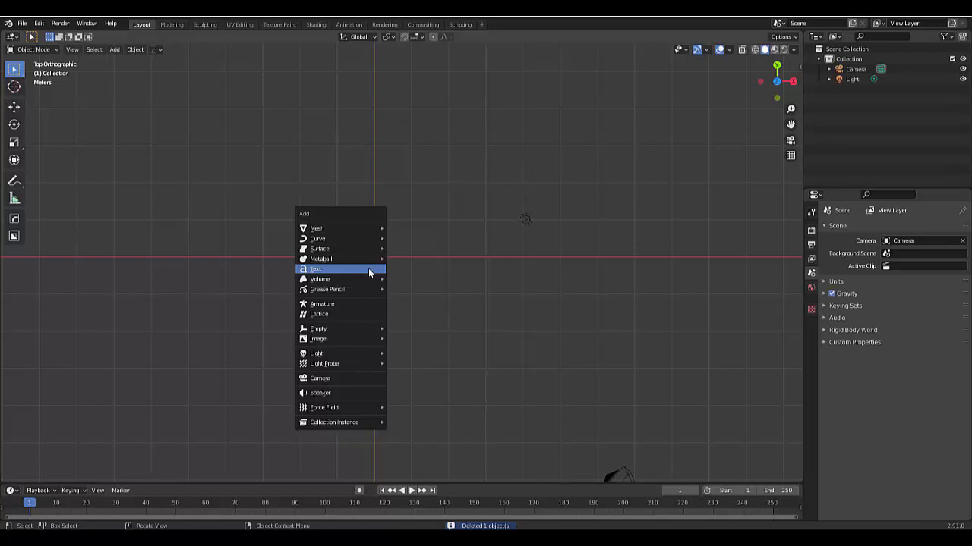
click(316, 269)
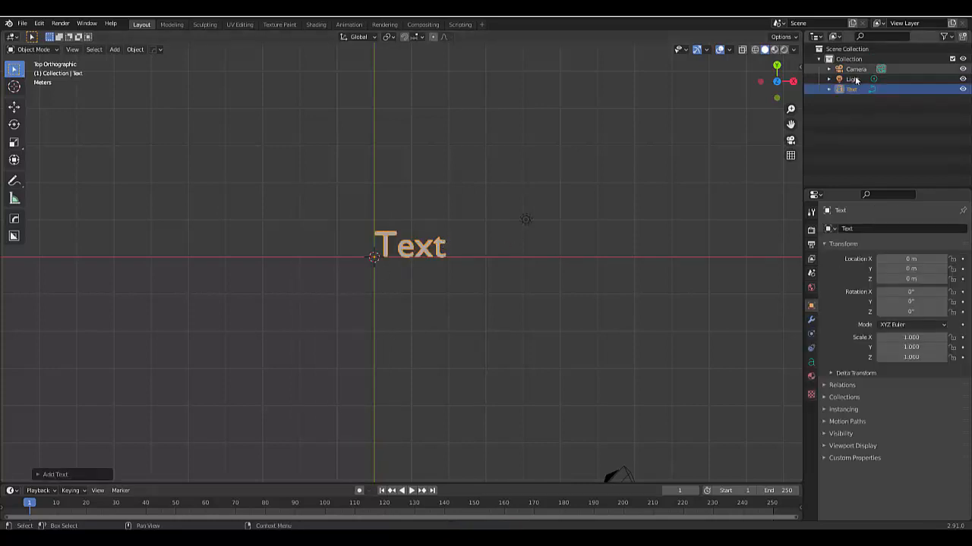
mouse_move(589, 296)
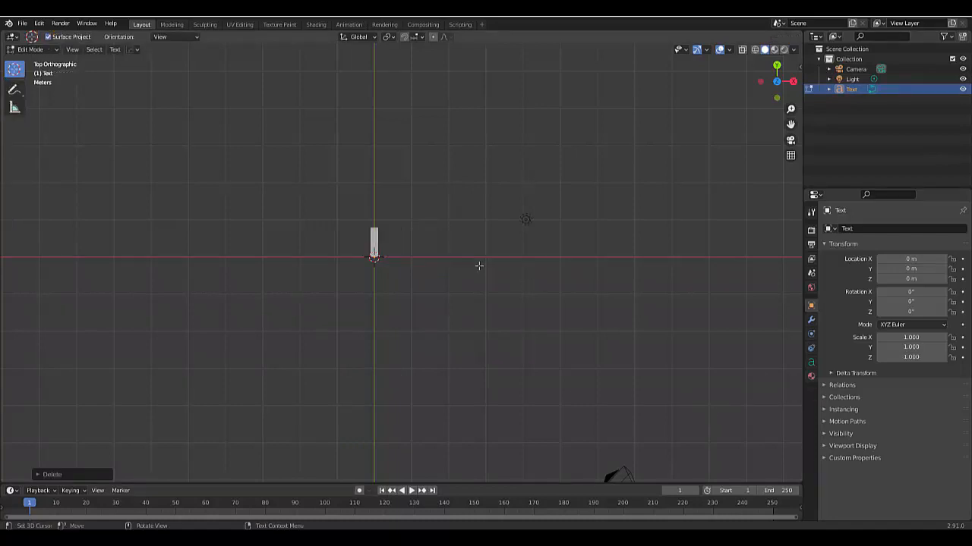
text(Mes)
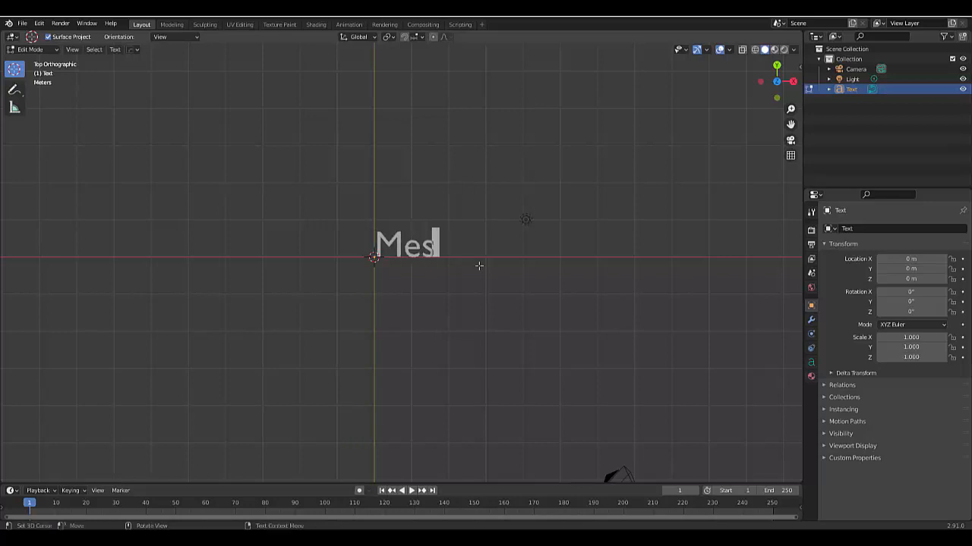
text(sage)
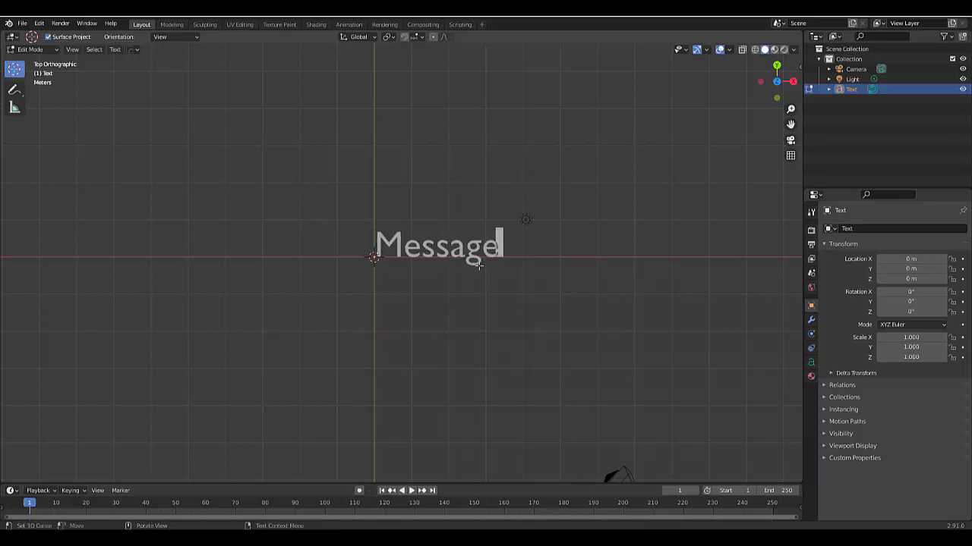
key(Tab)
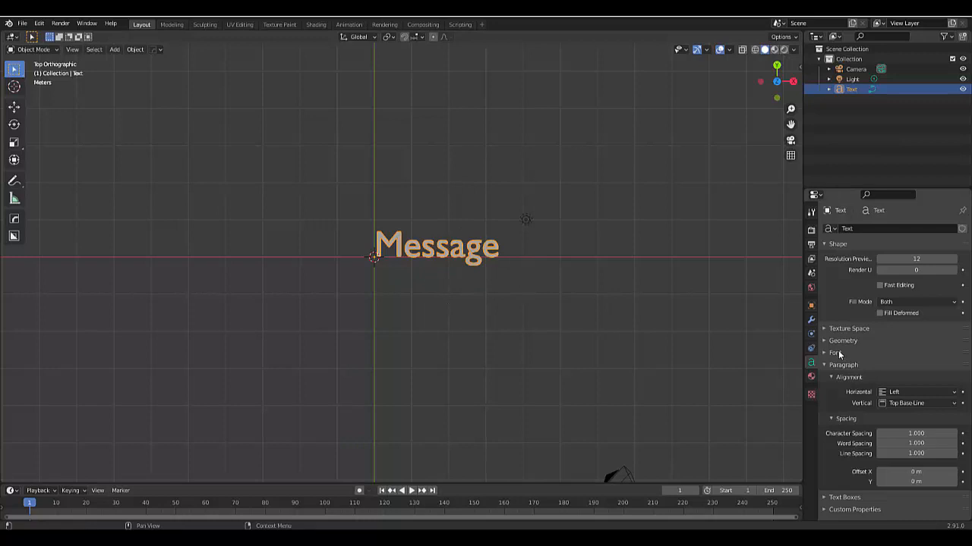
Step: Expand the text object's Font panel showing the regular, bold and italic slots
click(835, 353)
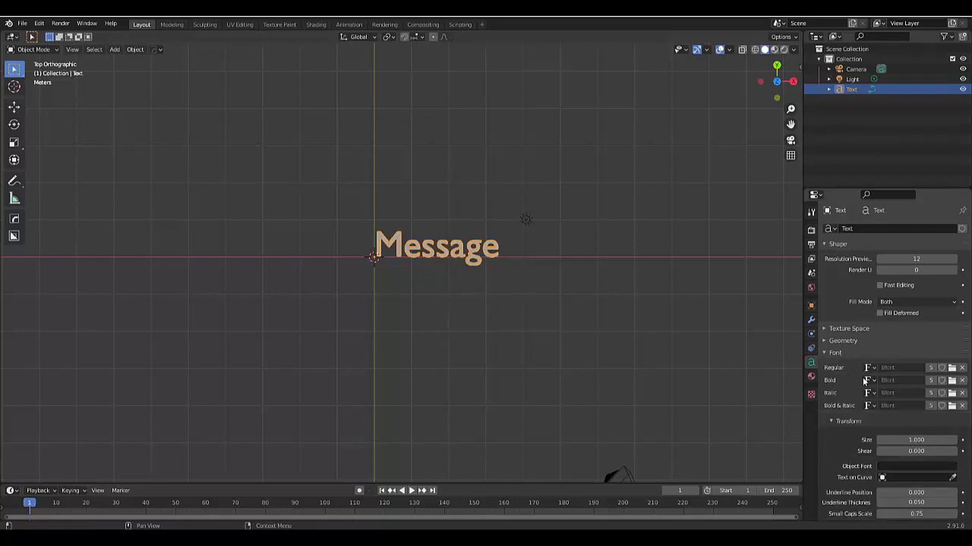
click(869, 369)
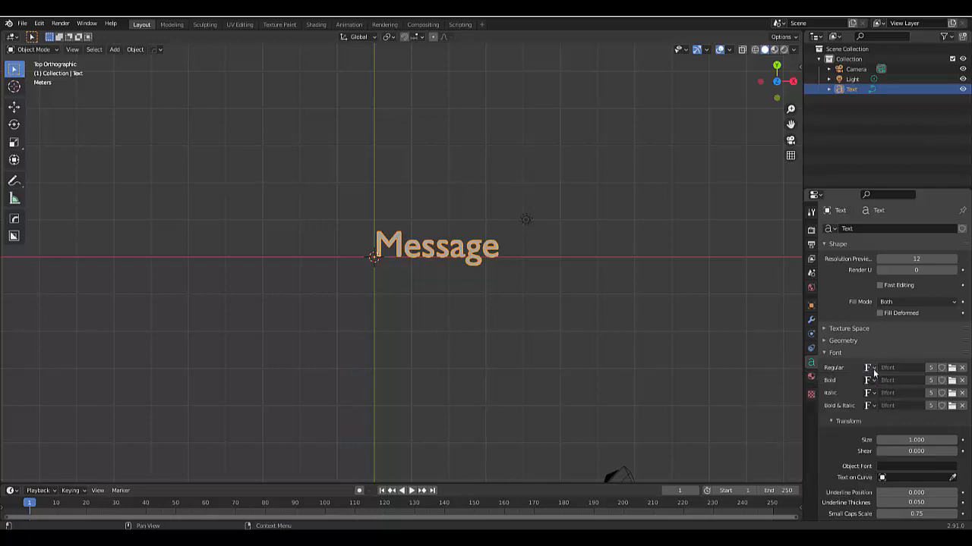
mouse_move(953, 369)
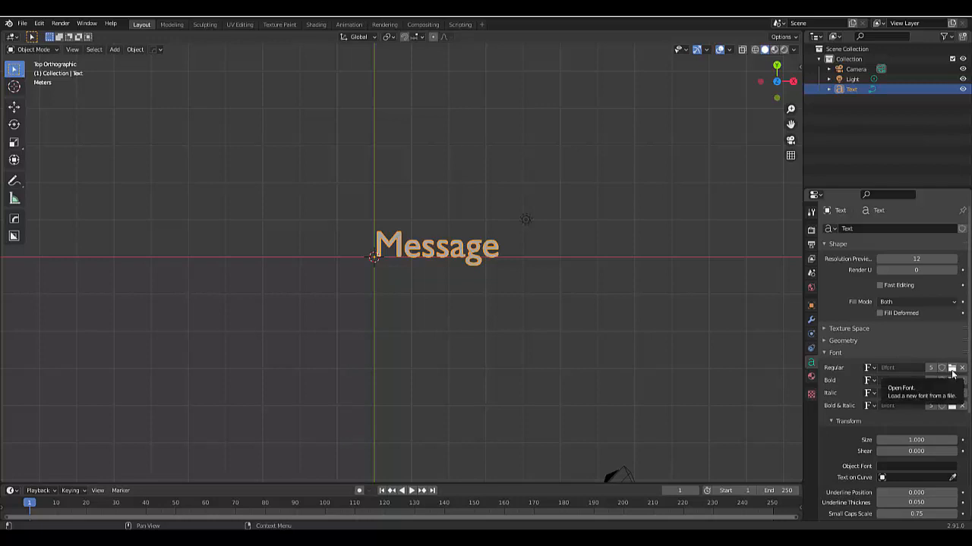
Step: Start loading a regular-style font and browse from the C drive root into the Windows folder
click(951, 369)
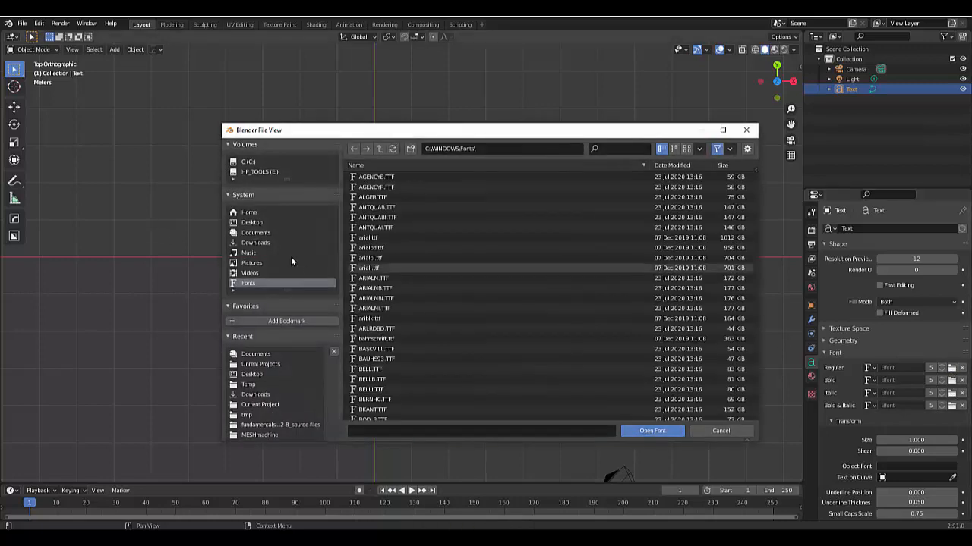
mouse_move(258, 206)
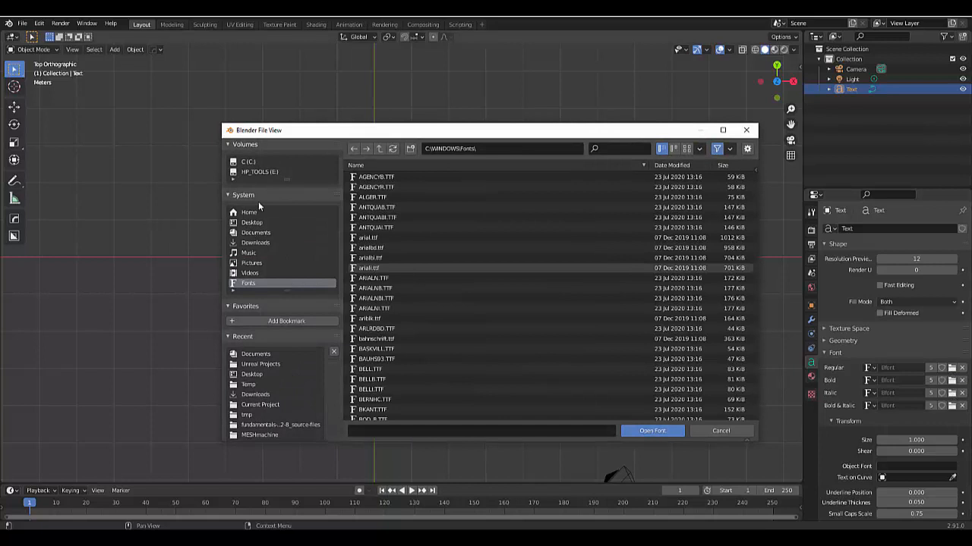
click(249, 161)
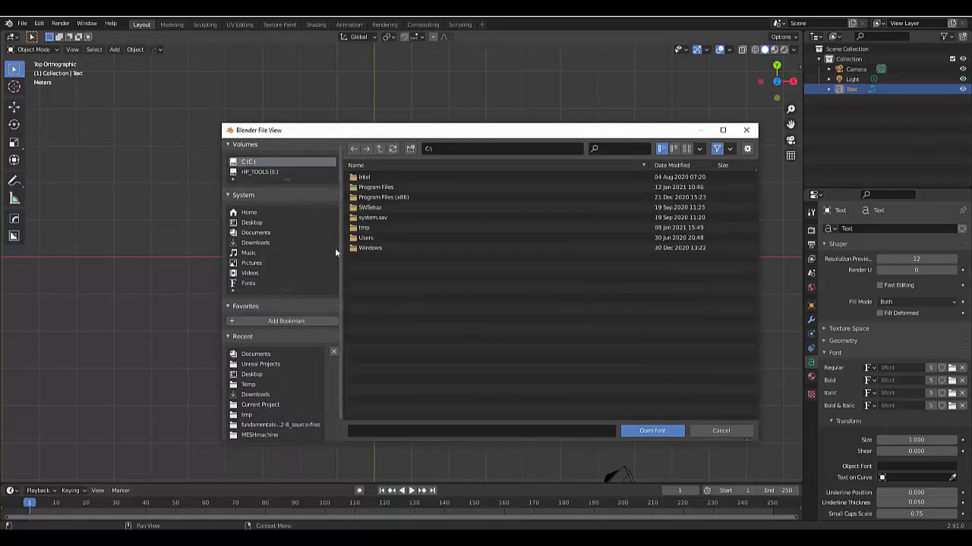
double_click(371, 247)
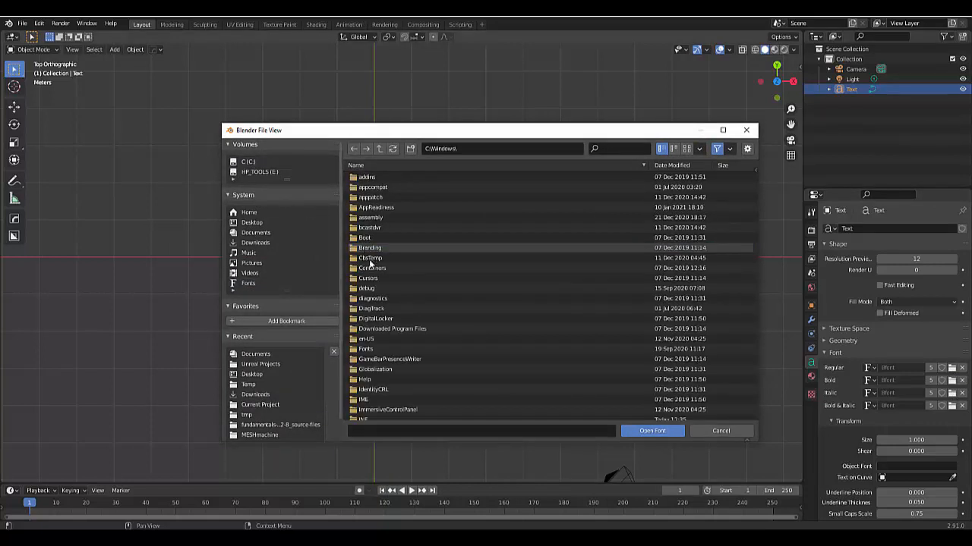
scroll(down, 3)
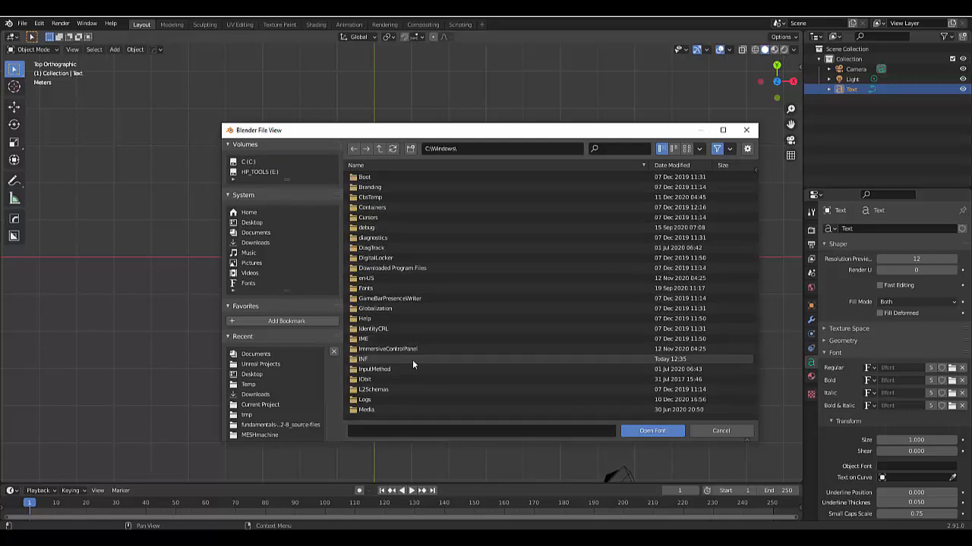
scroll(down, 3)
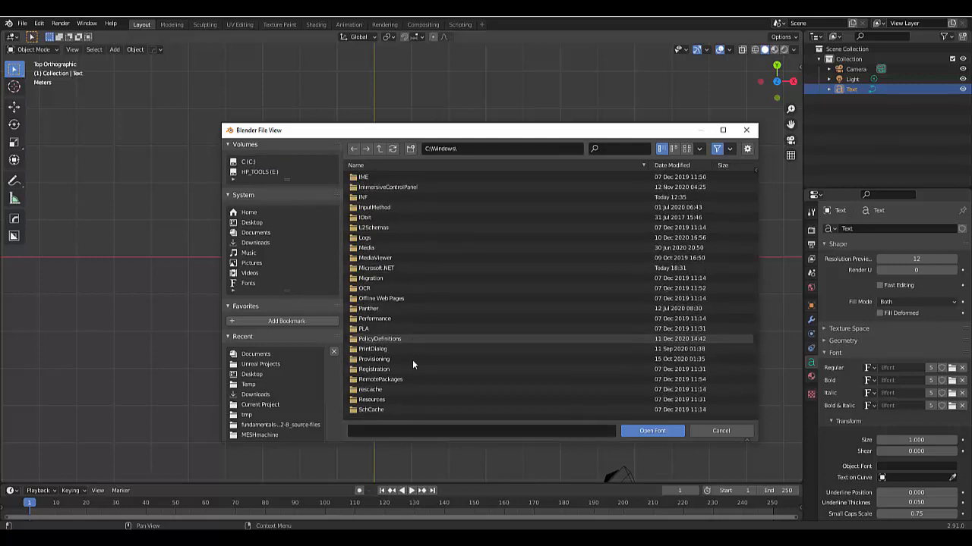
scroll(down, 3)
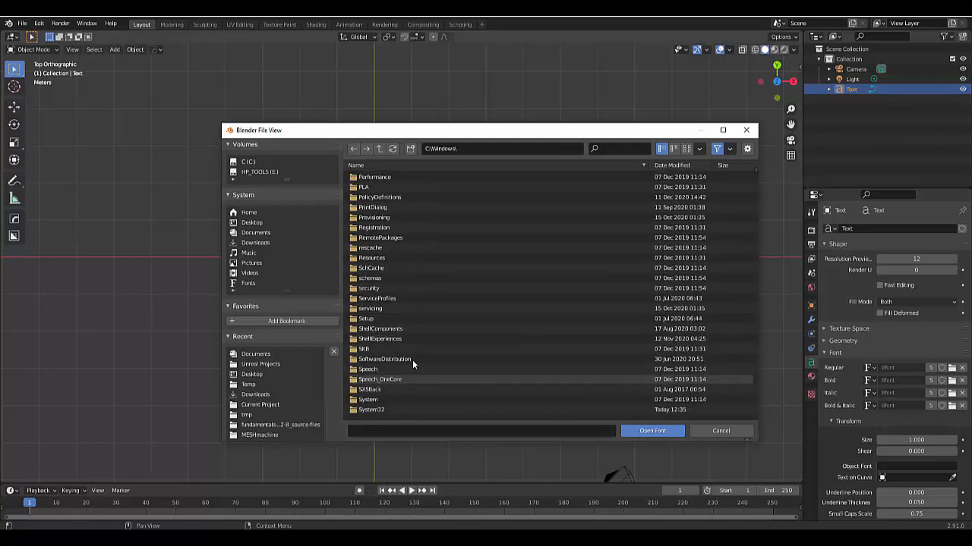
scroll(up, 3)
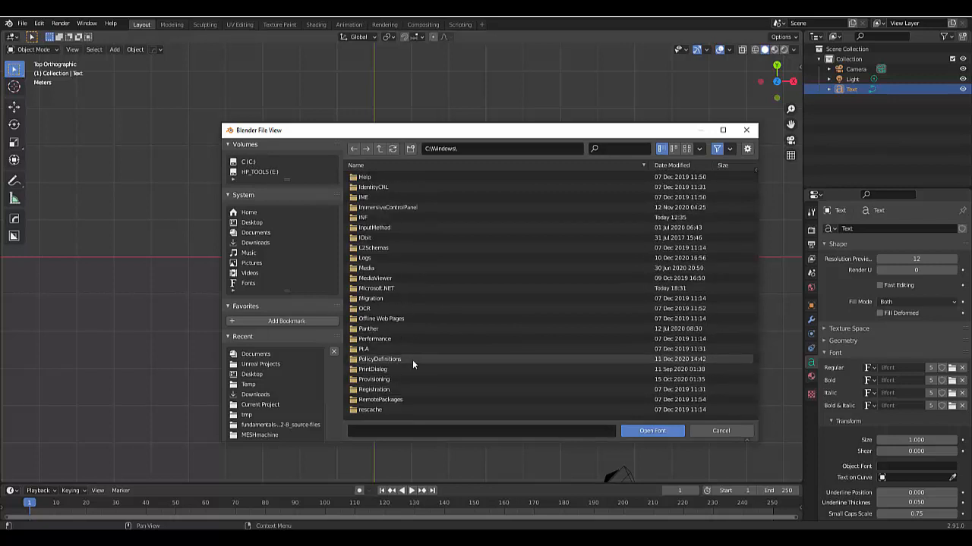
scroll(up, 3)
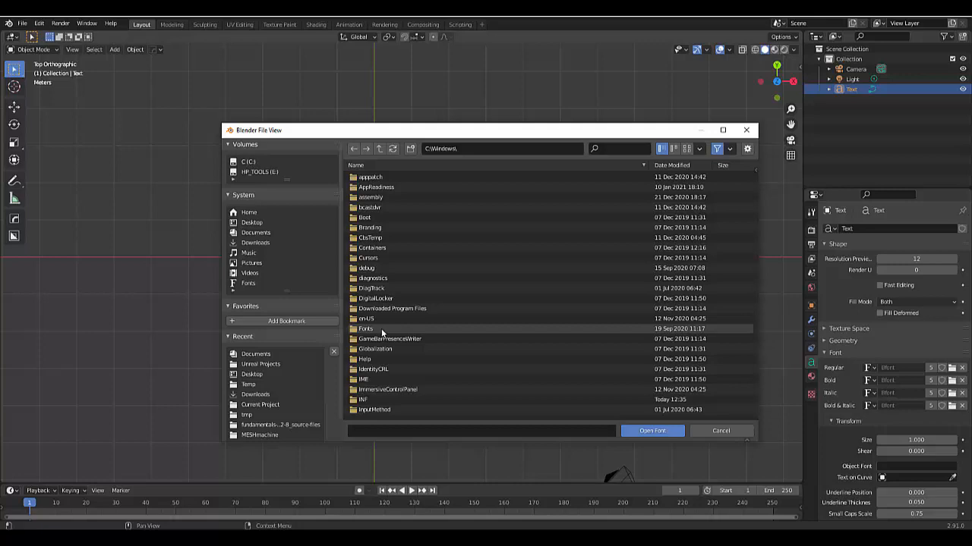
Step: Enter the Windows Fonts folder and look through its font files
click(365, 327)
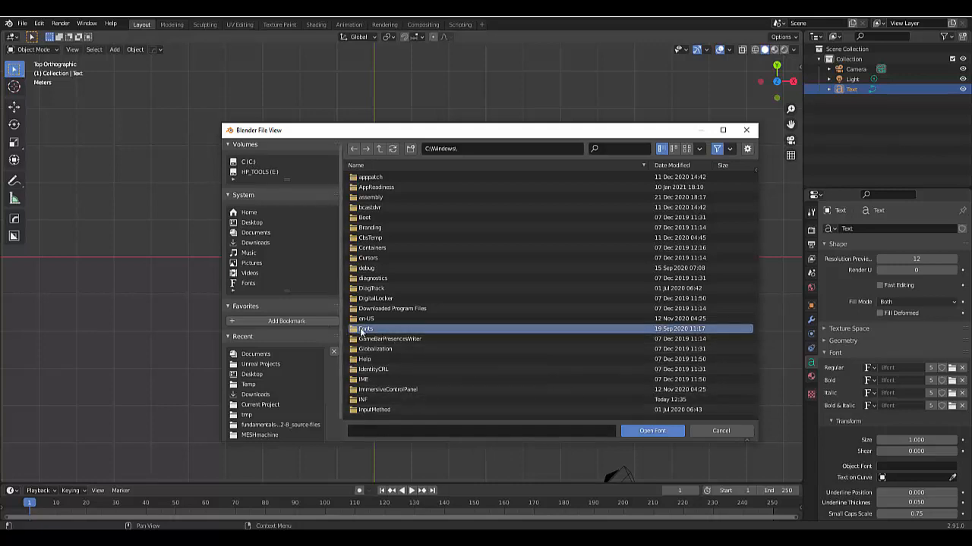
double_click(367, 327)
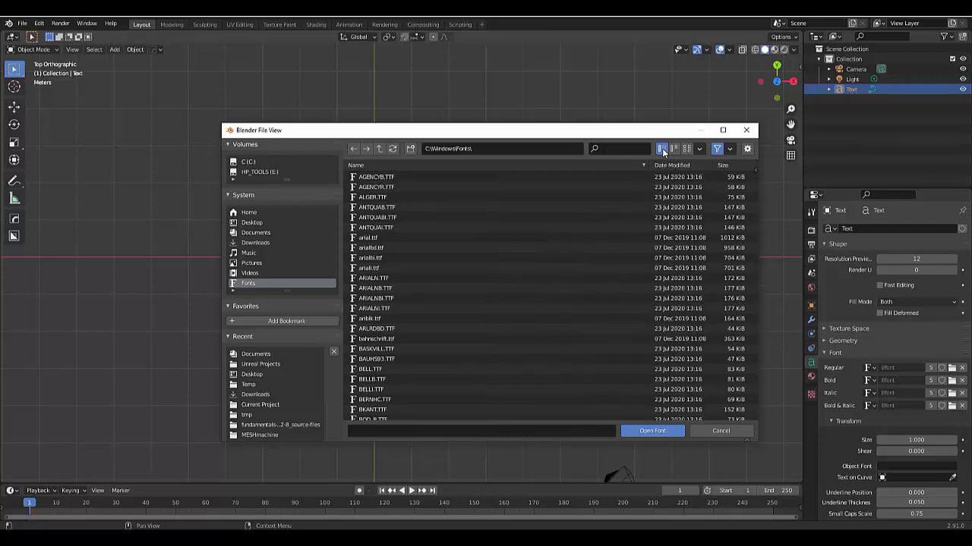
scroll(down, 3)
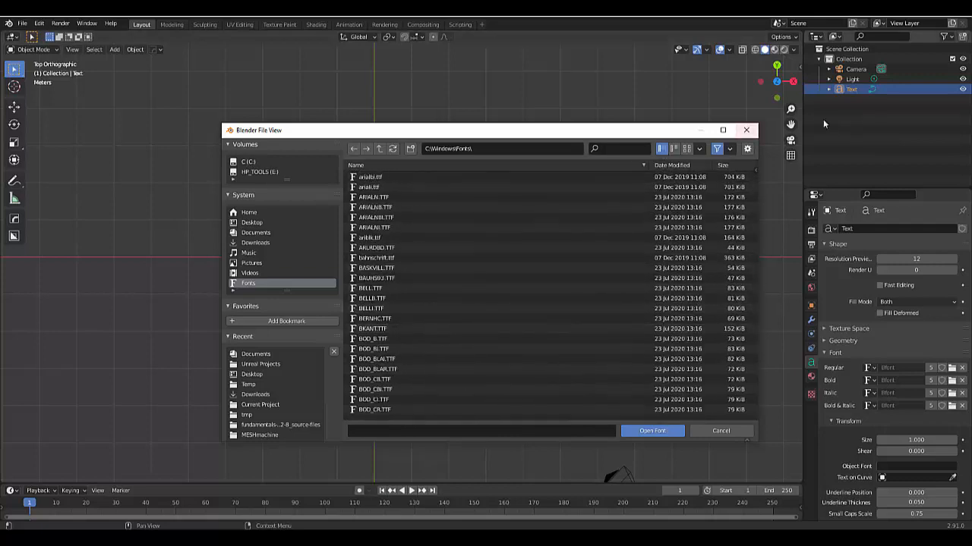
Step: View fonts as thumbnails and load BRADHITC.TTF onto the Message text
click(687, 149)
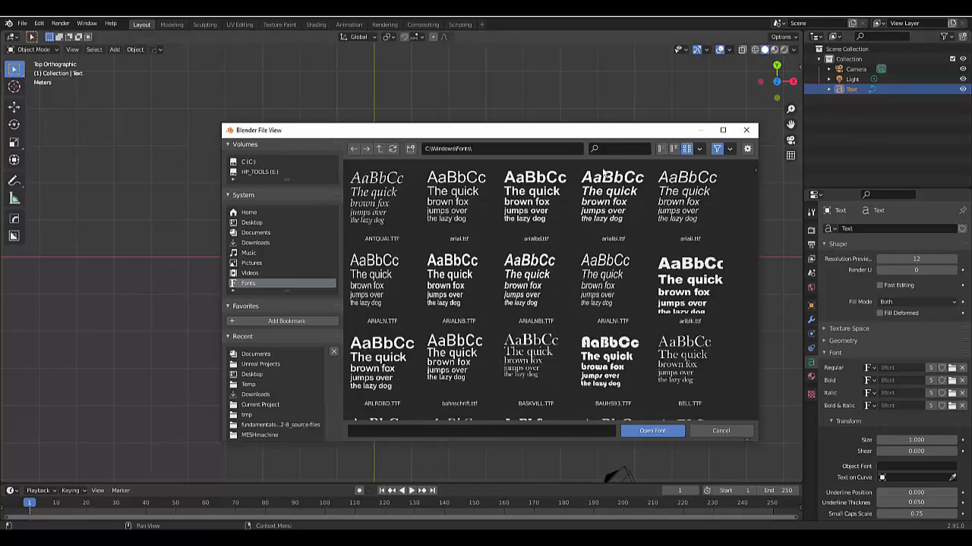
scroll(down, 3)
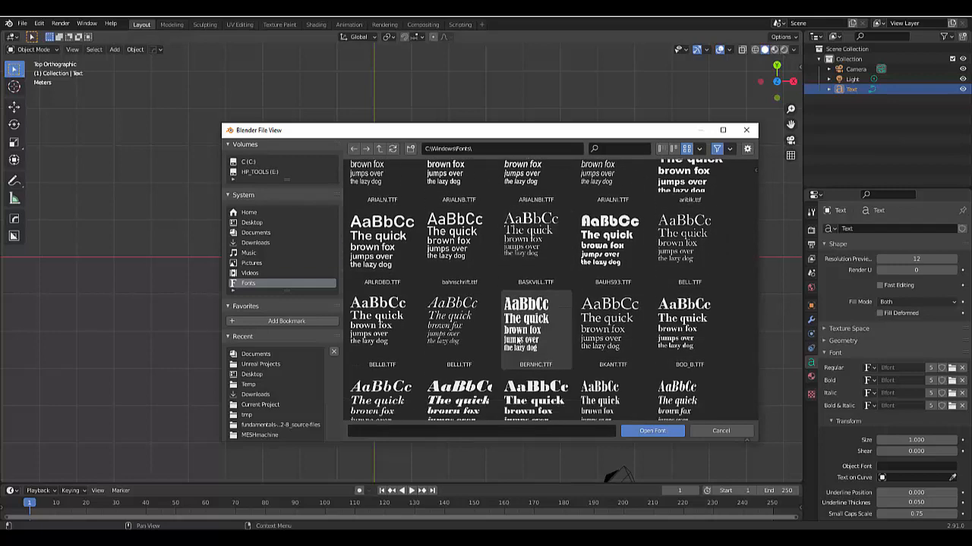
scroll(down, 3)
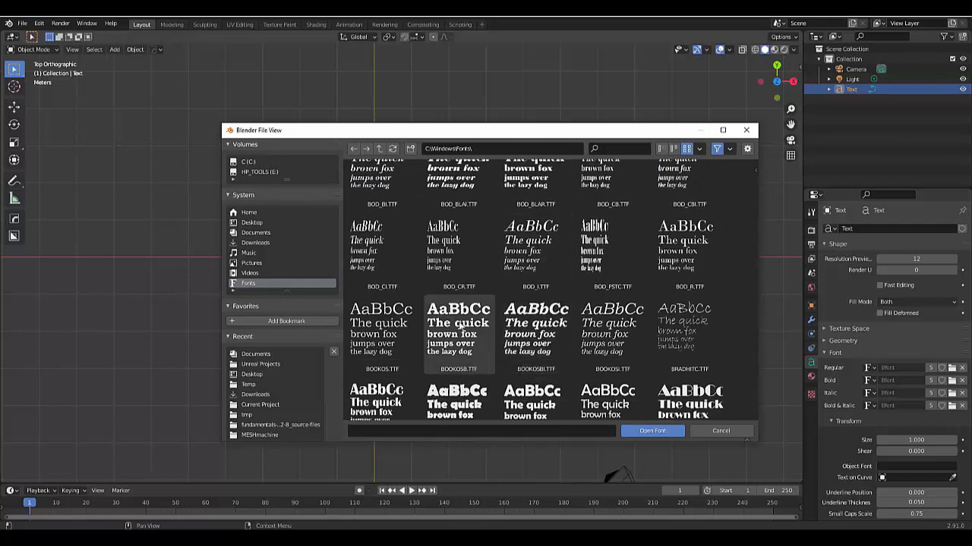
click(690, 334)
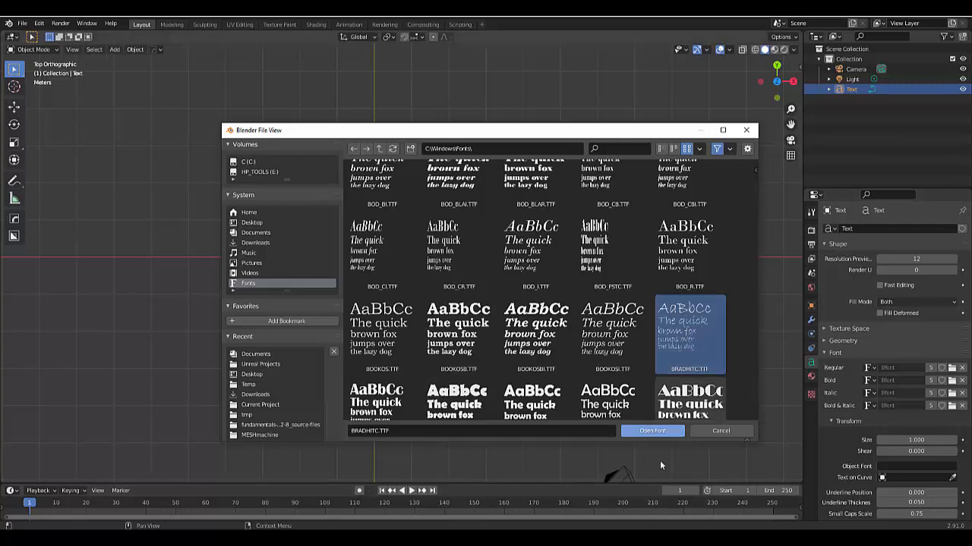
click(651, 431)
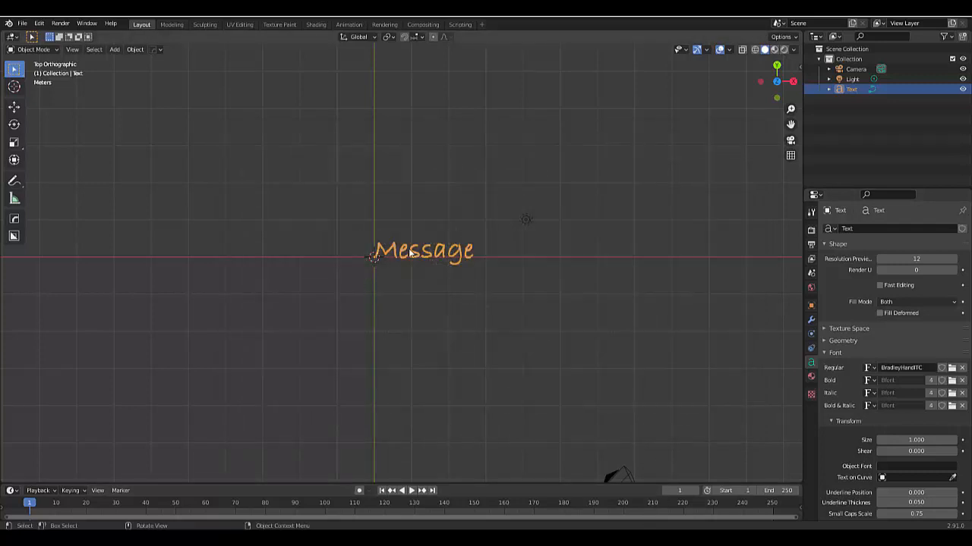
mouse_move(892, 387)
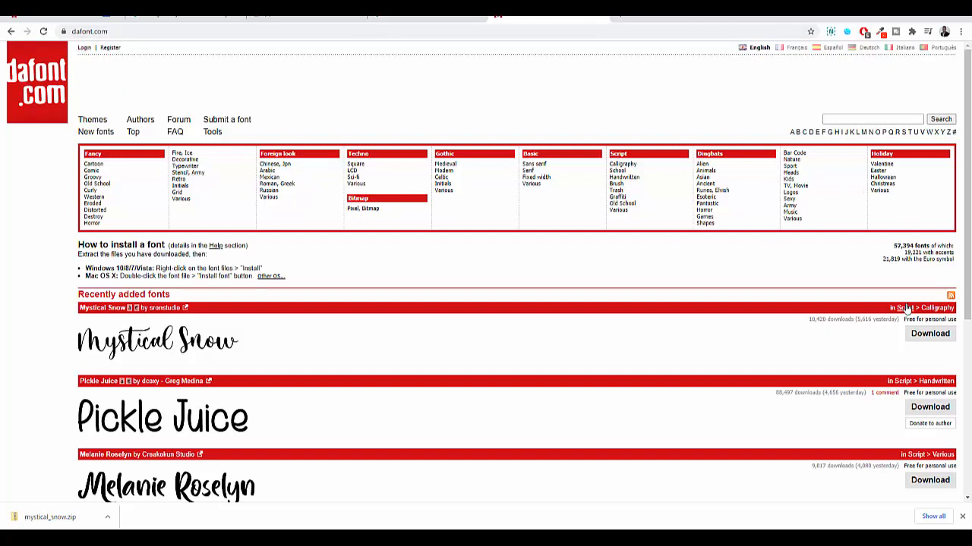
mouse_move(919, 59)
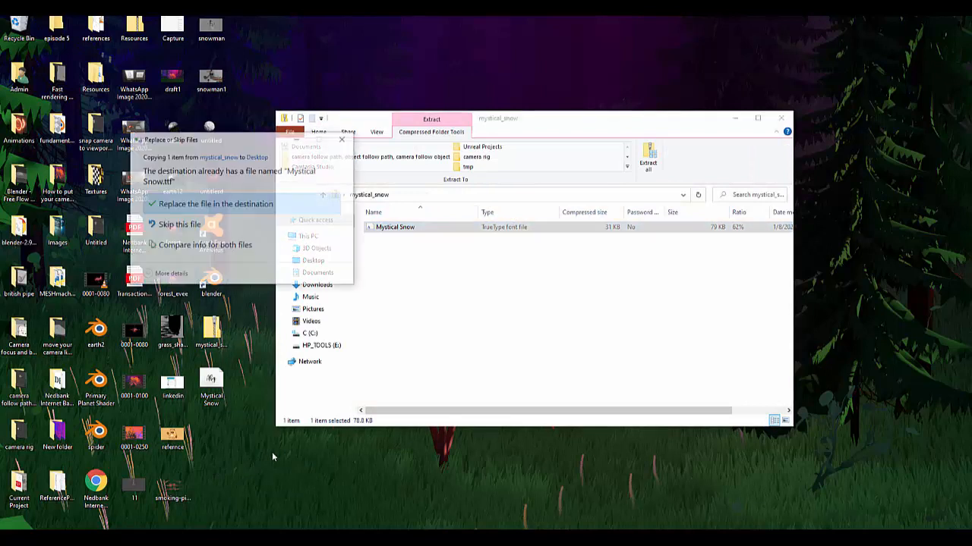
Step: Replace the existing Mystical Snow font file on the desktop with the extracted one
click(216, 203)
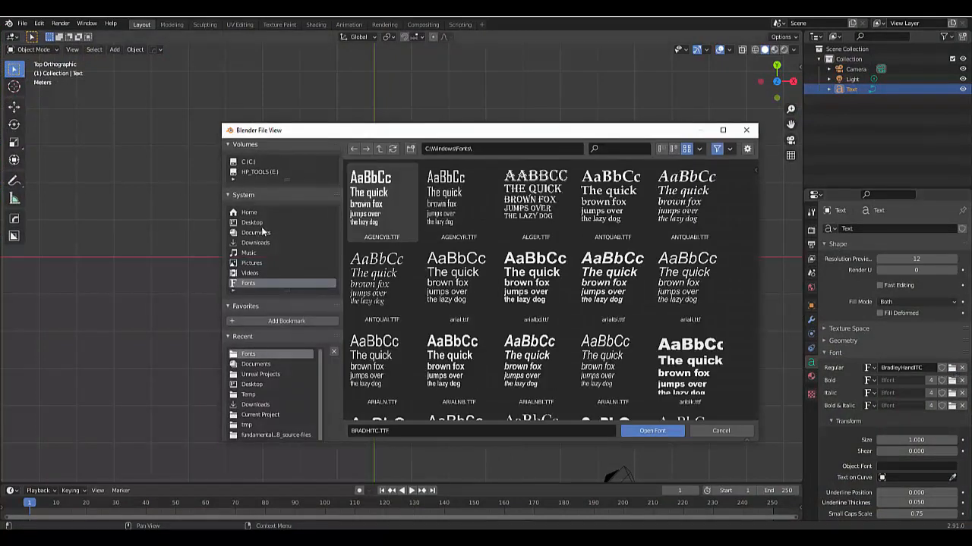
Step: Load Mystical Snow.ttf from the Desktop folder onto the Message text
click(252, 222)
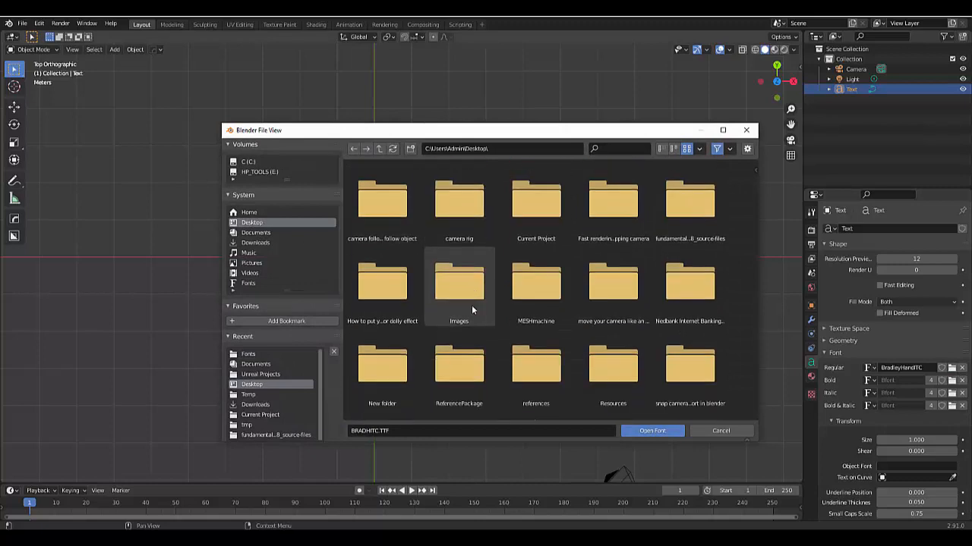
click(534, 371)
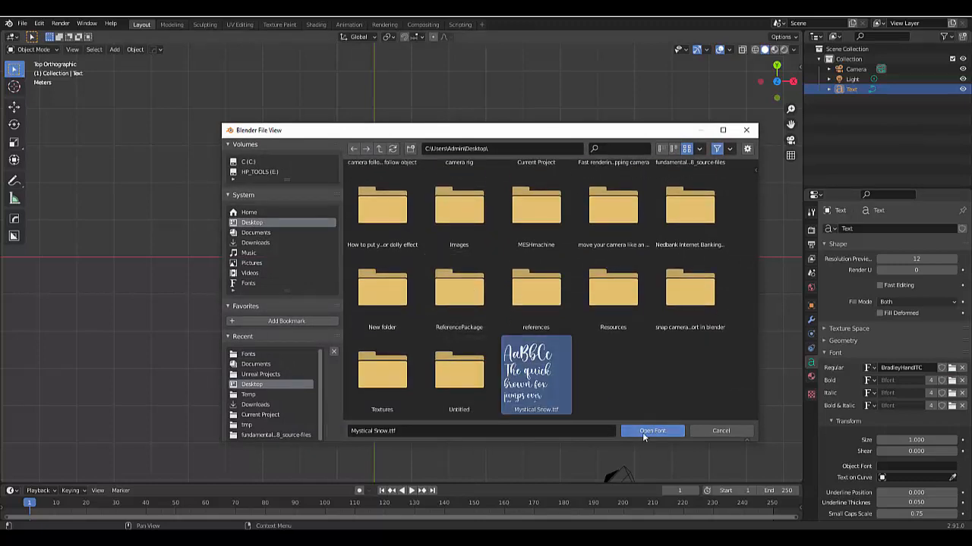
click(651, 431)
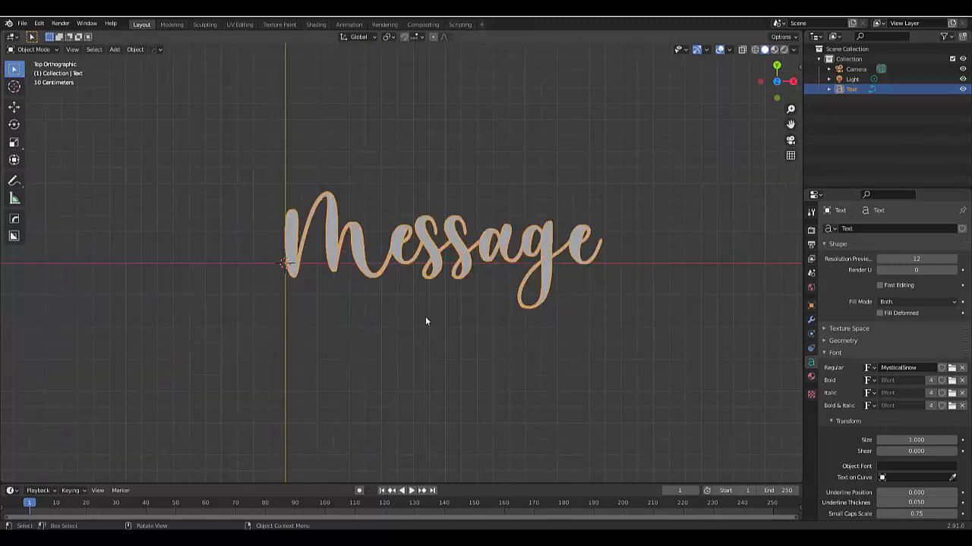
scroll(down, 3)
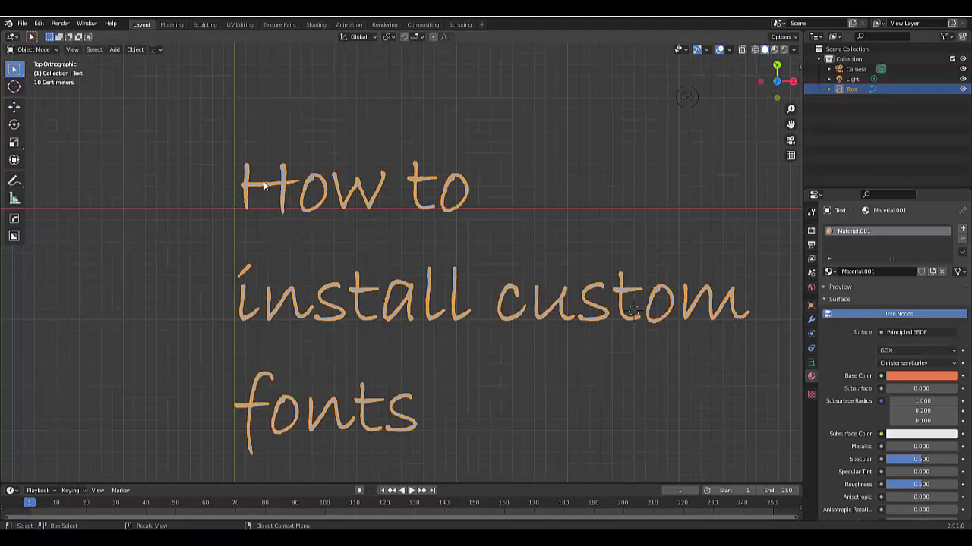
mouse_move(322, 236)
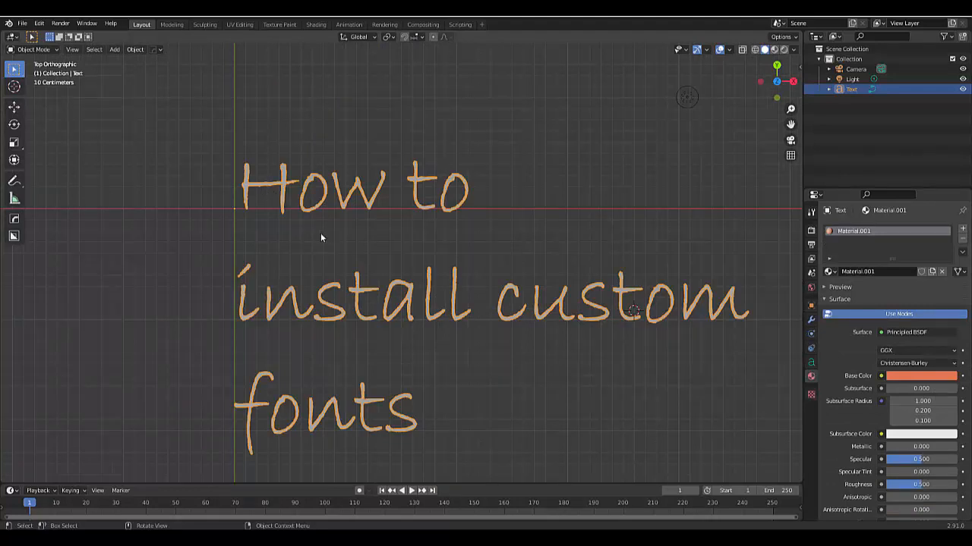
mouse_move(73, 144)
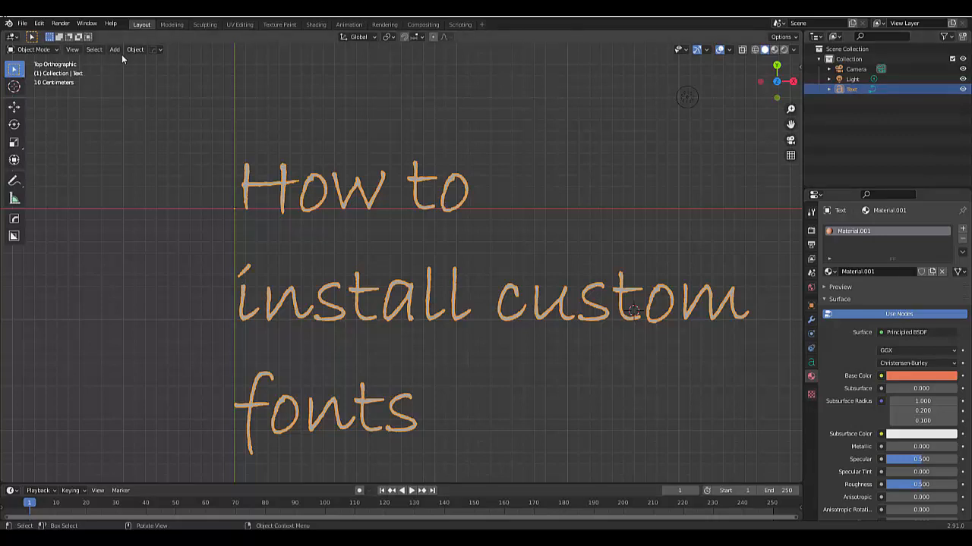
Step: Use Object > Convert To > Mesh on the 'How to install custom fonts' text
click(134, 48)
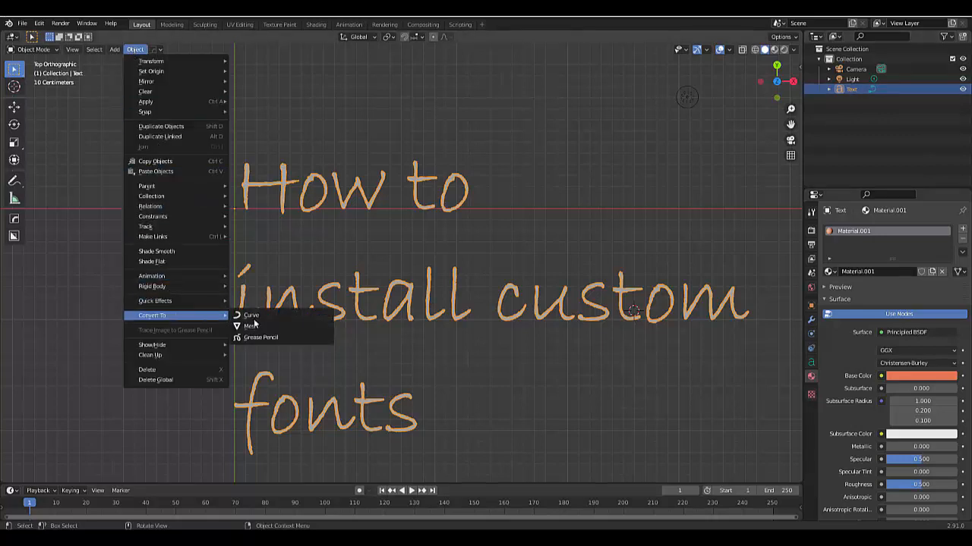
click(252, 326)
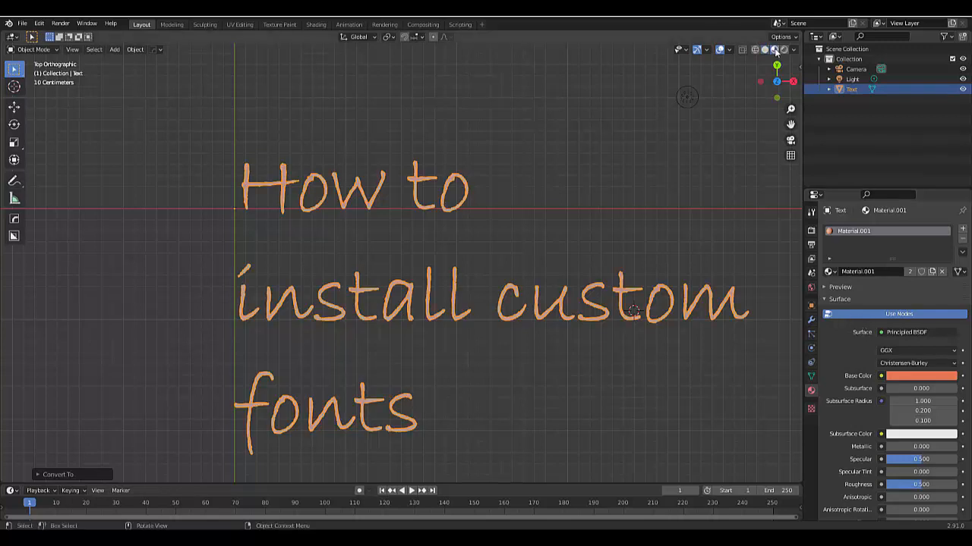
mouse_move(774, 48)
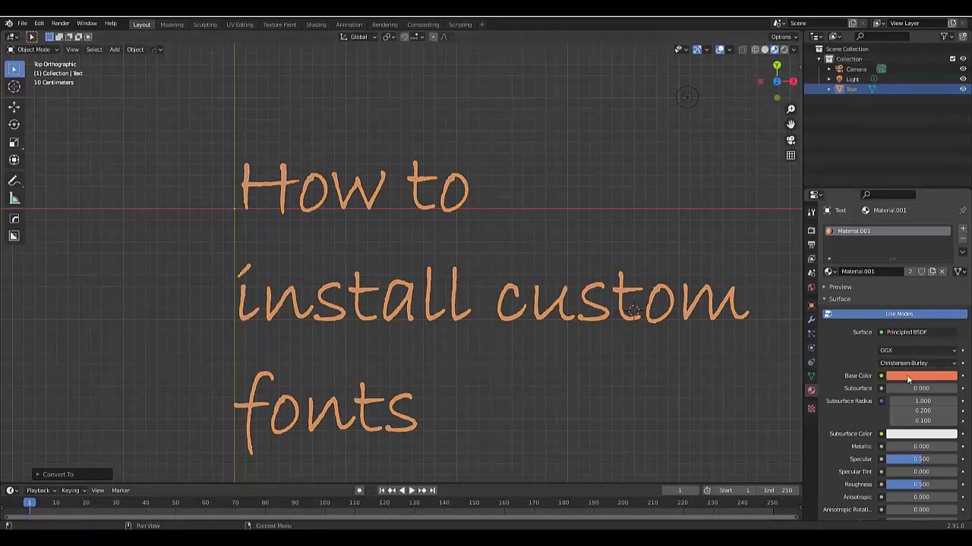
Step: Change the material's Base Color from orange to a bright green
click(920, 376)
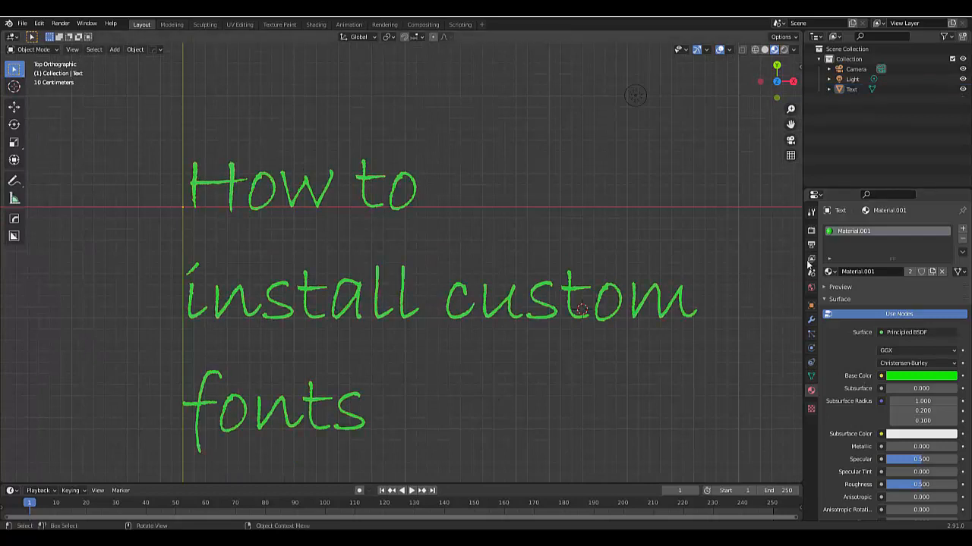
click(850, 88)
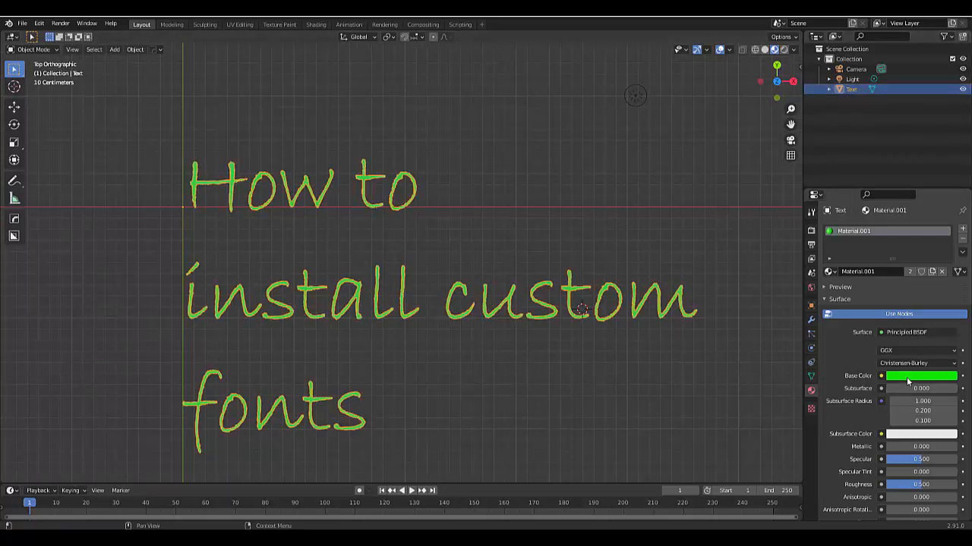